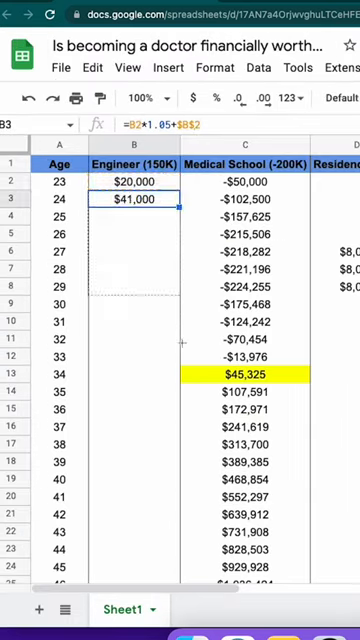
{"action": "scroll", "scroll_direction": "down", "scroll_amount": 3}
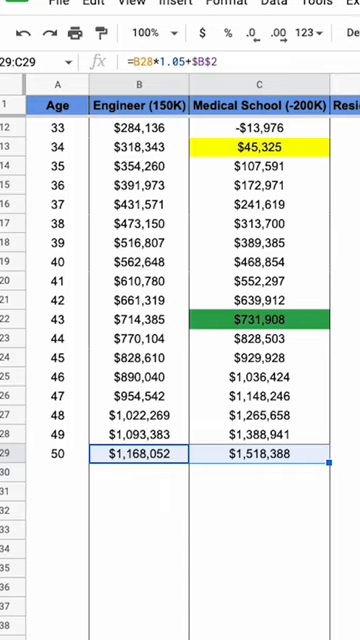